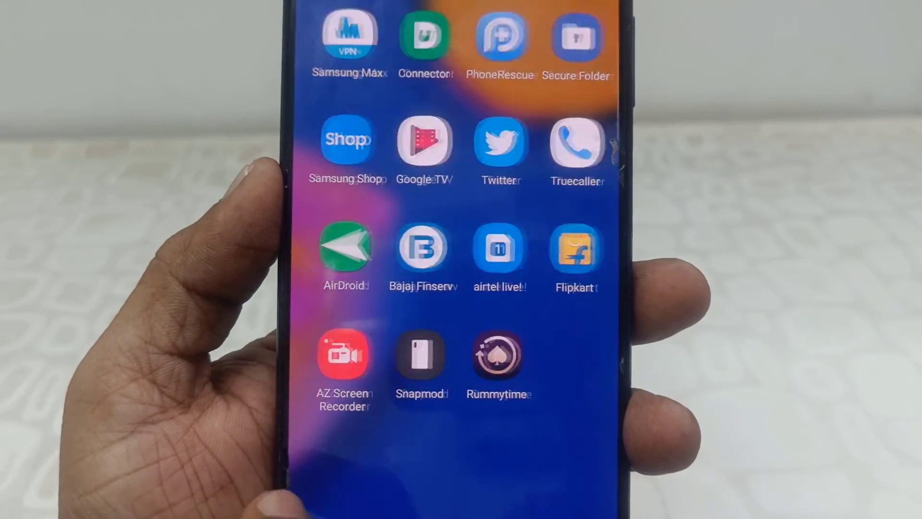
Scroll the app drawer to locate the My Files file manager.
{"action": "scroll", "scroll_direction": "down", "scroll_amount": 3}
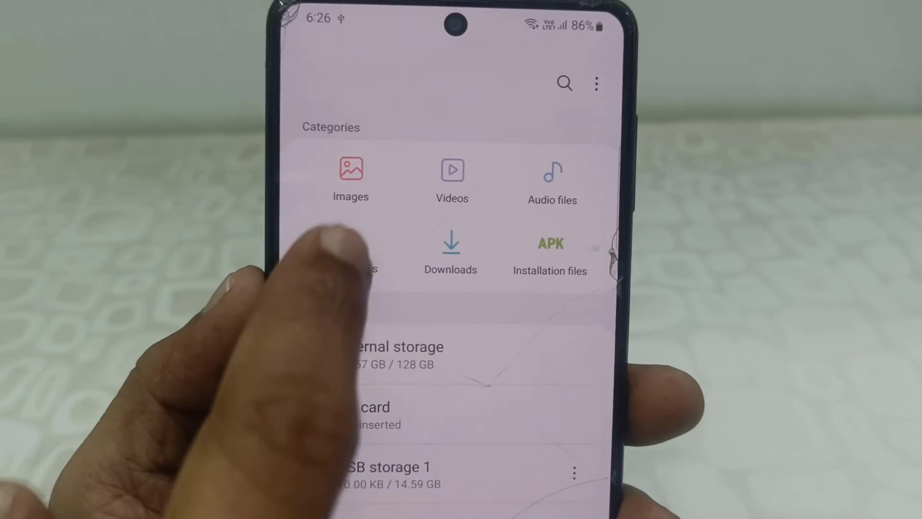
Open the Images category listing the phone's JPG photos by date.
{"action": "left_click", "coordinate": [351, 177]}
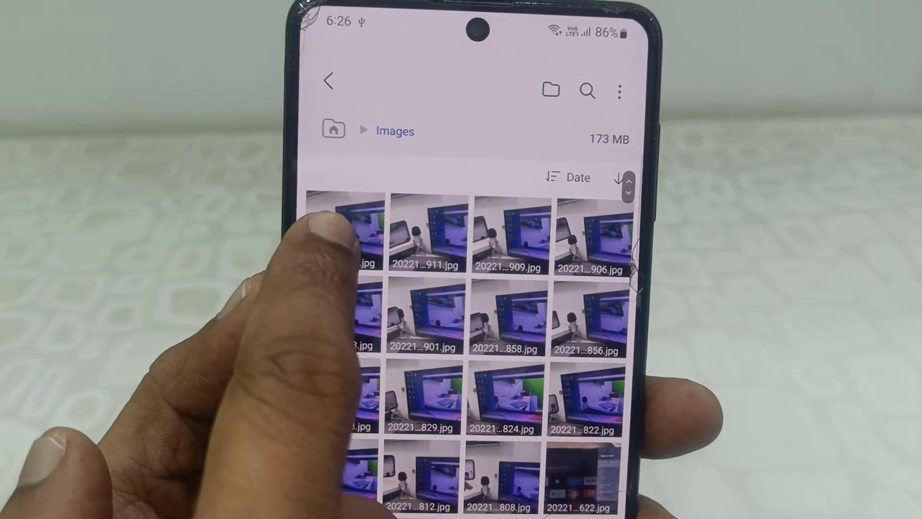